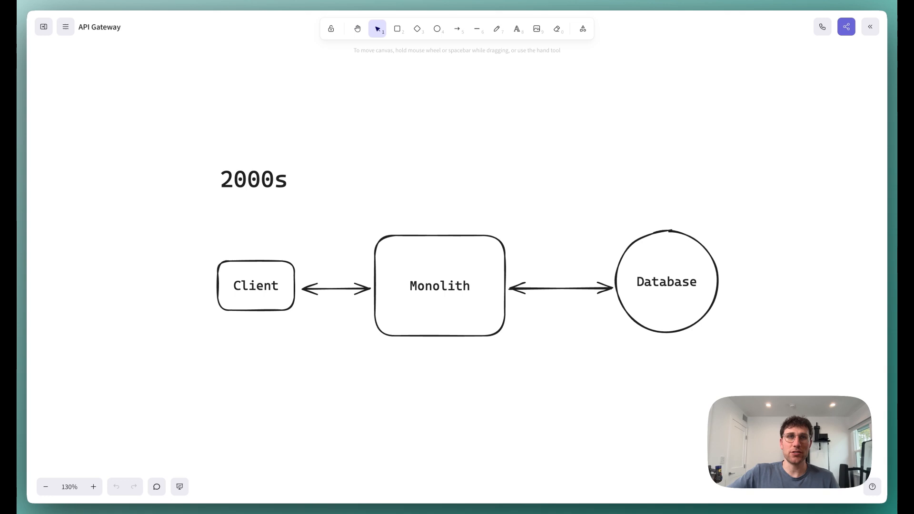
mouse_move(463, 327)
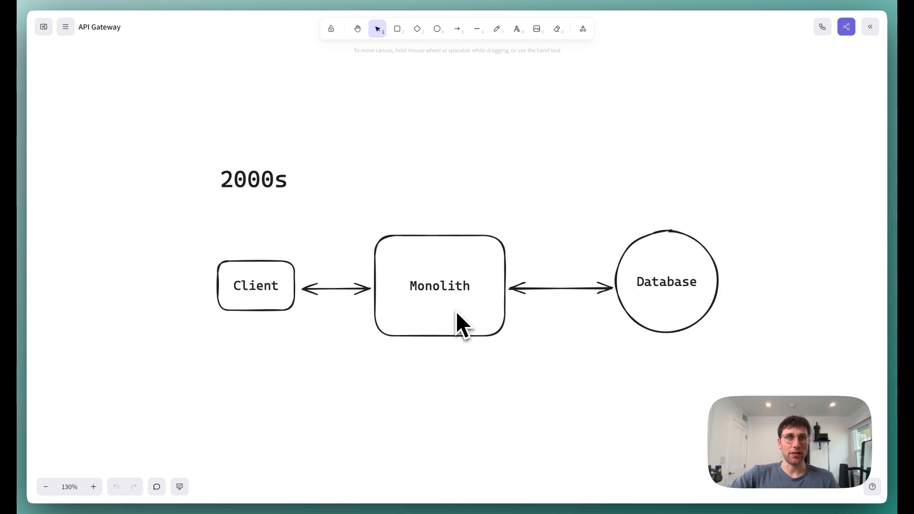
mouse_move(267, 321)
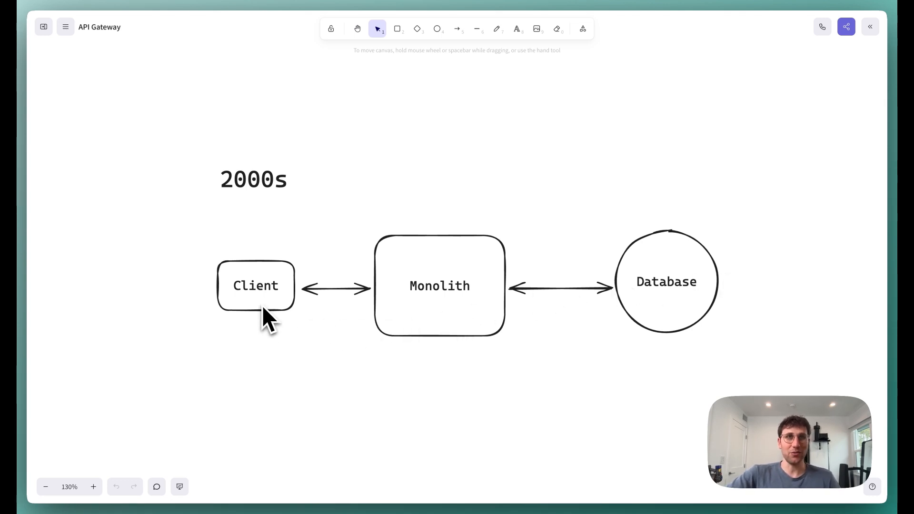
mouse_move(455, 271)
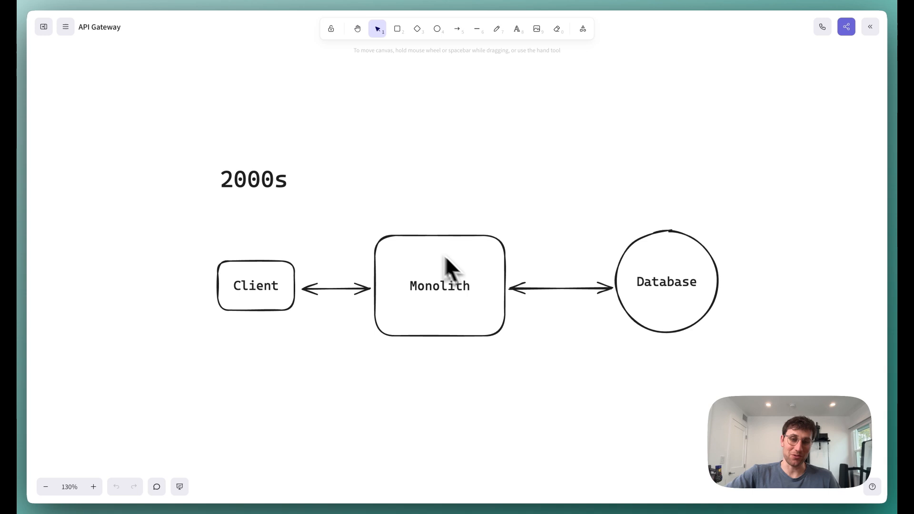
mouse_move(451, 297)
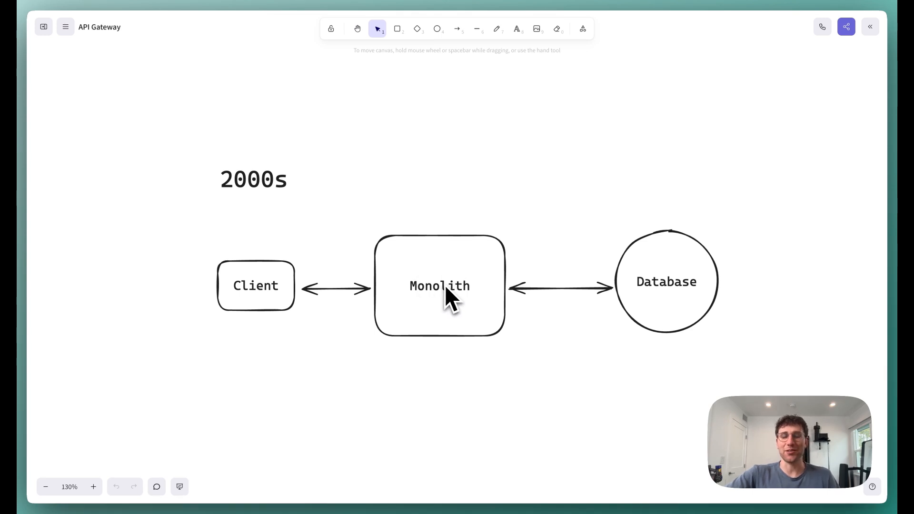
mouse_move(559, 308)
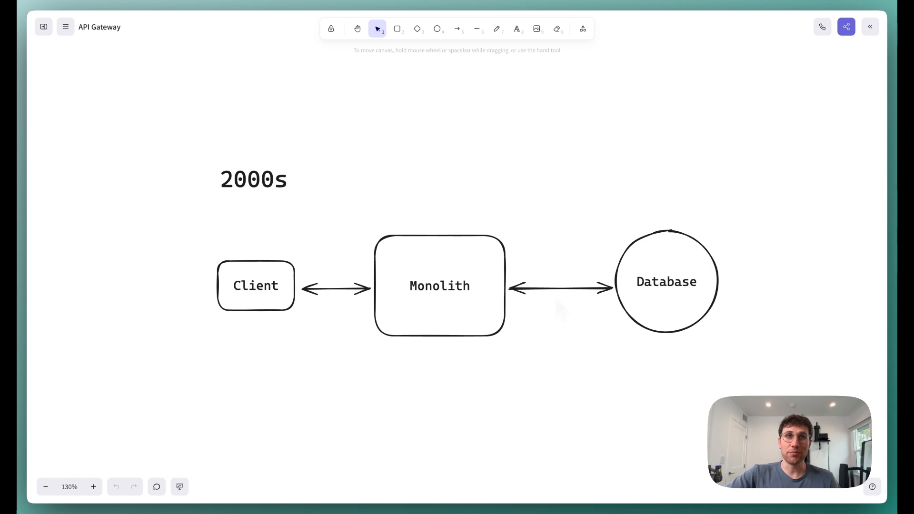
mouse_move(467, 300)
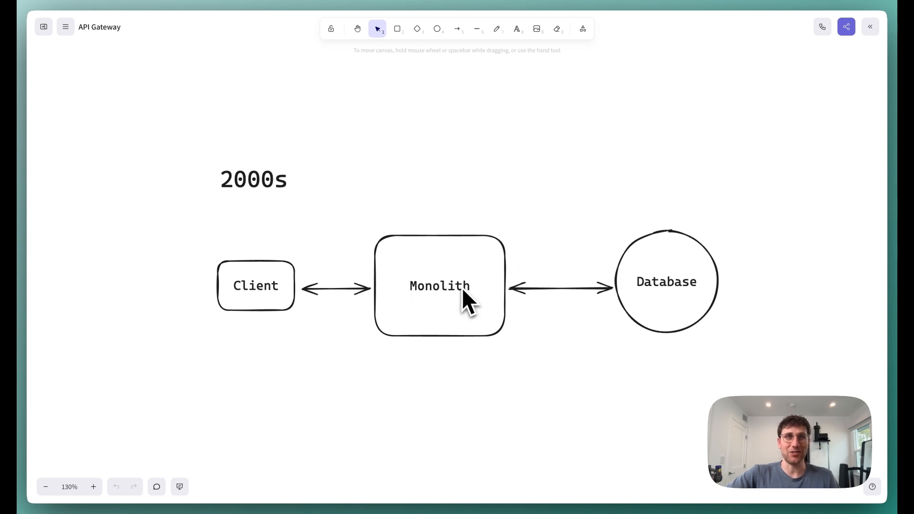
Scroll the canvas down to the 2010–2012 Client-to-three-microservices diagram.
scroll("down", 3)
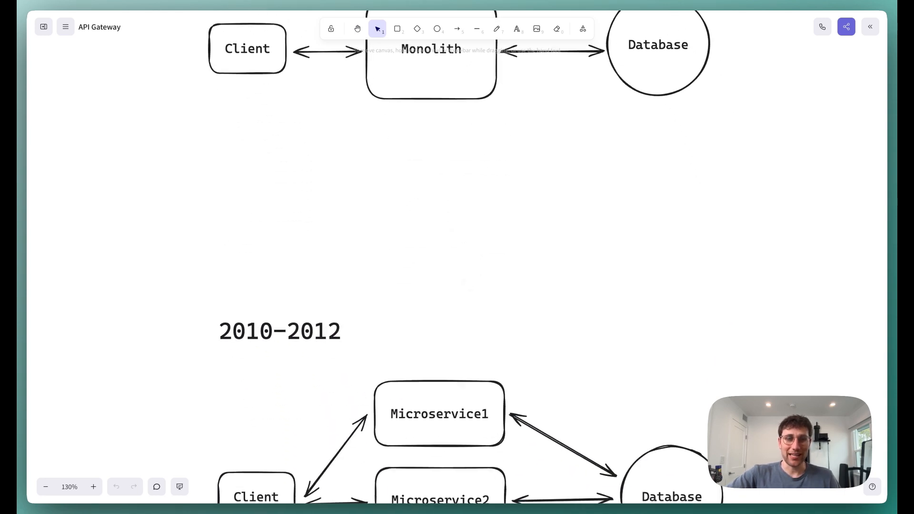
scroll("down", 3)
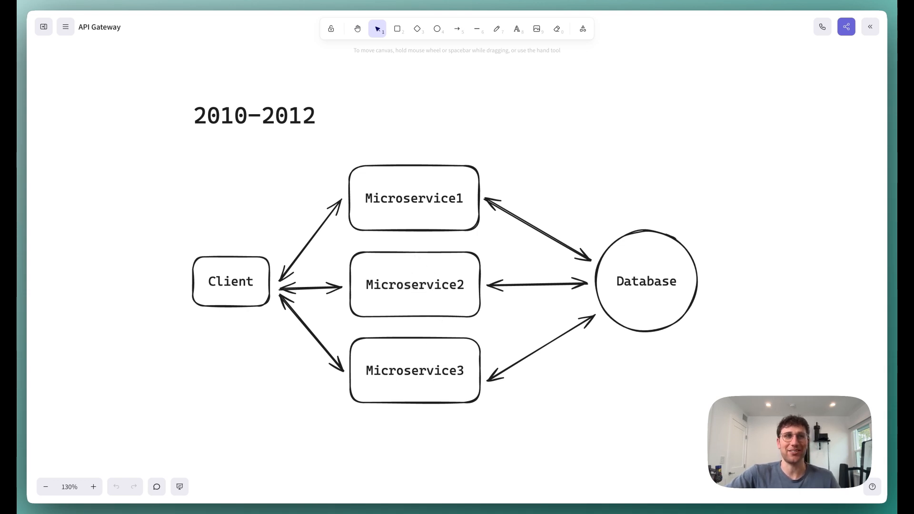
mouse_move(274, 294)
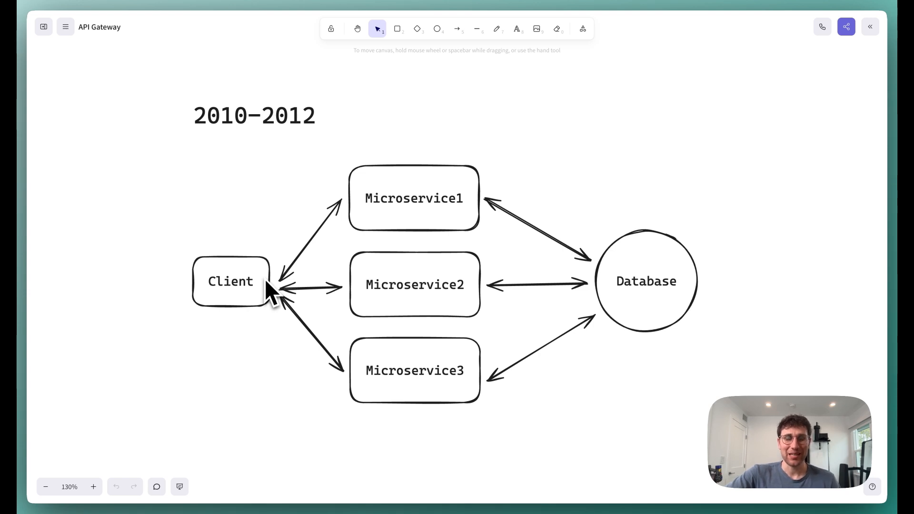
mouse_move(343, 236)
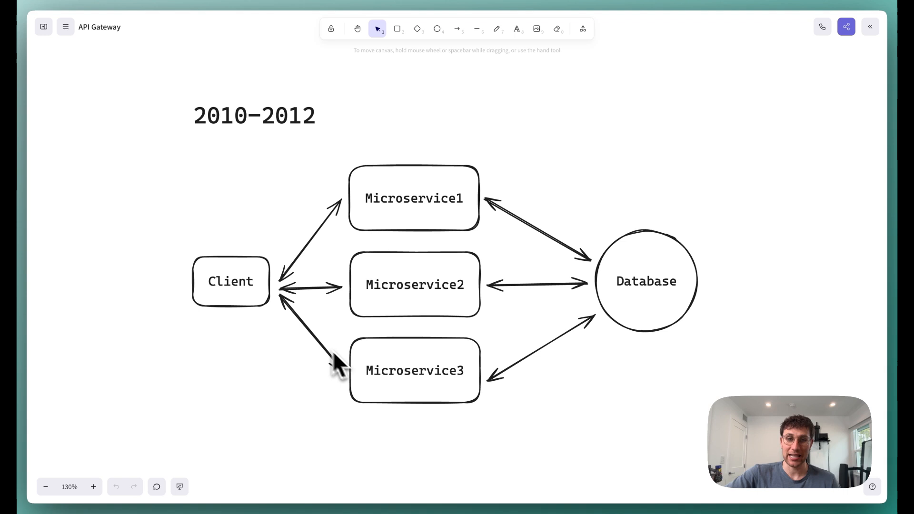
mouse_move(297, 268)
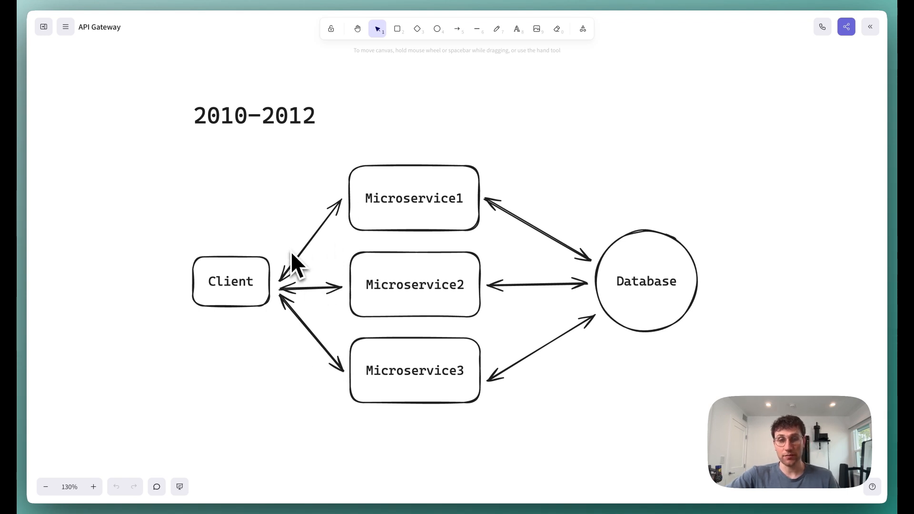
mouse_move(259, 297)
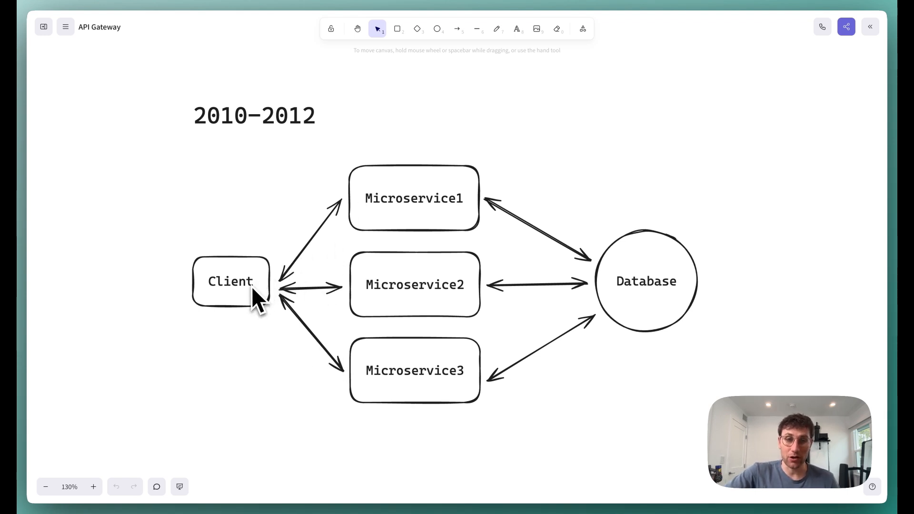
mouse_move(434, 214)
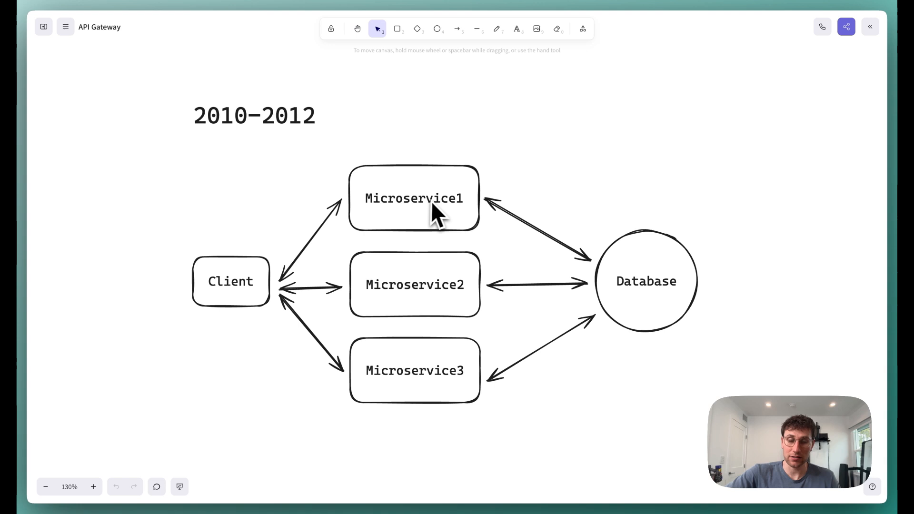
mouse_move(424, 219)
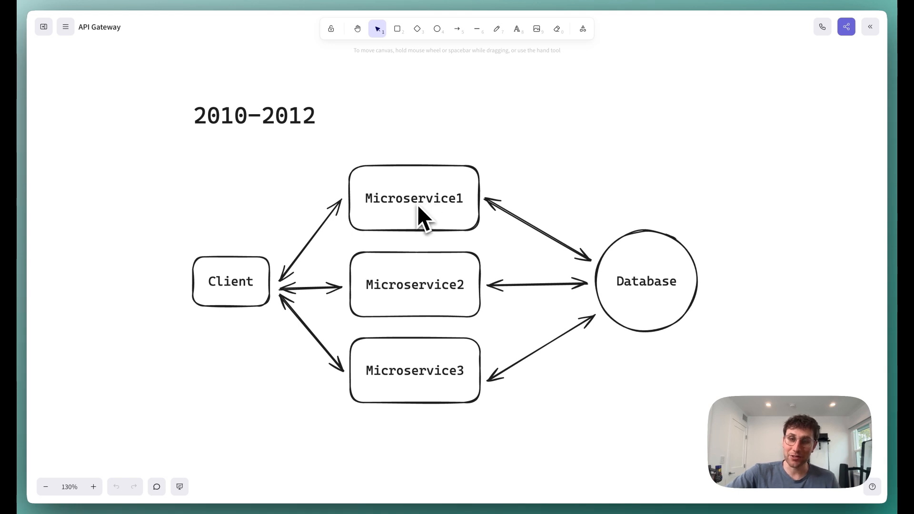
mouse_move(475, 365)
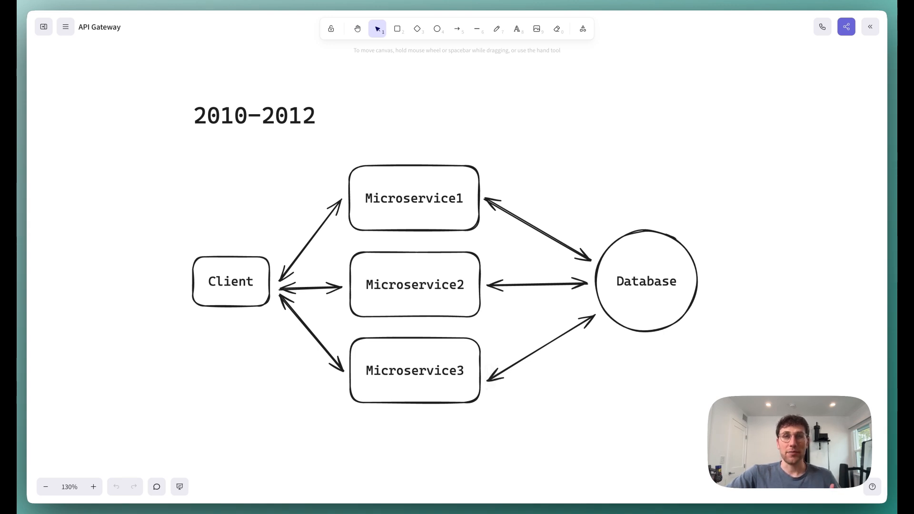
mouse_move(495, 373)
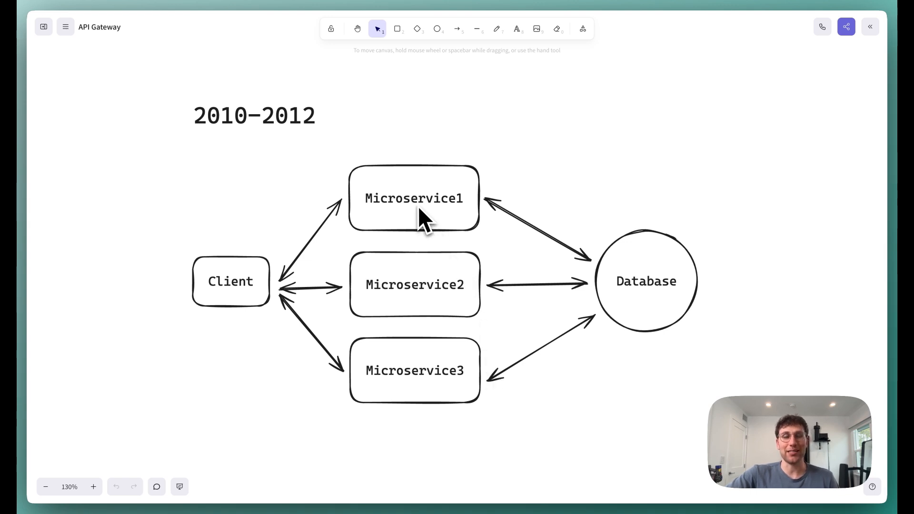
mouse_move(422, 219)
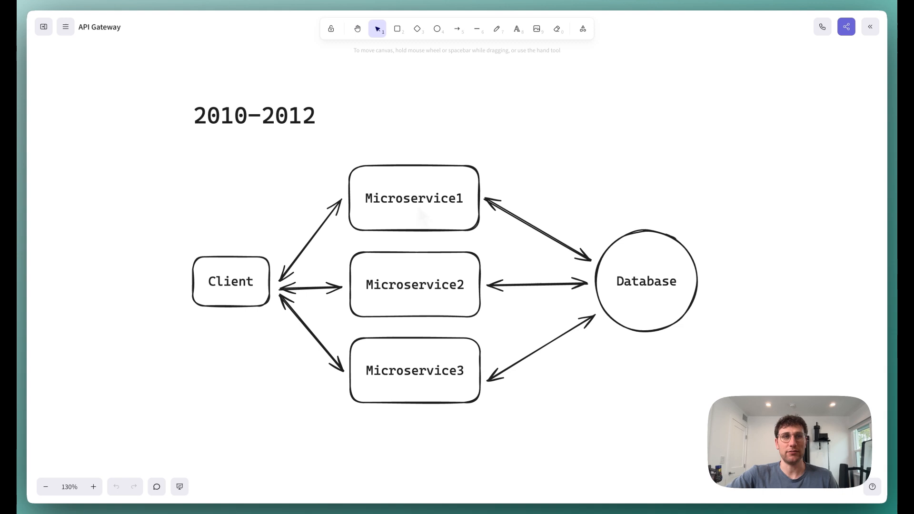
Scroll down to the 2013–2014 diagram with the API Gateway labeled routing.
scroll("down", 3)
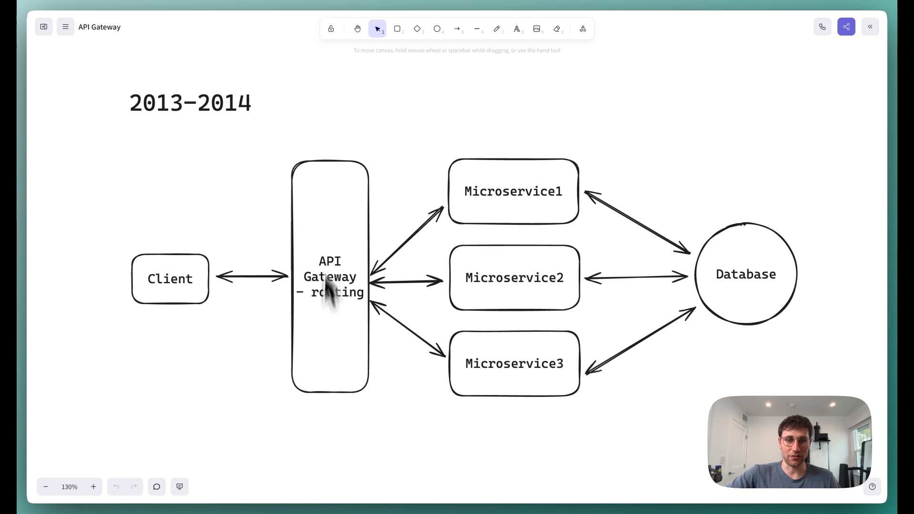
mouse_move(308, 396)
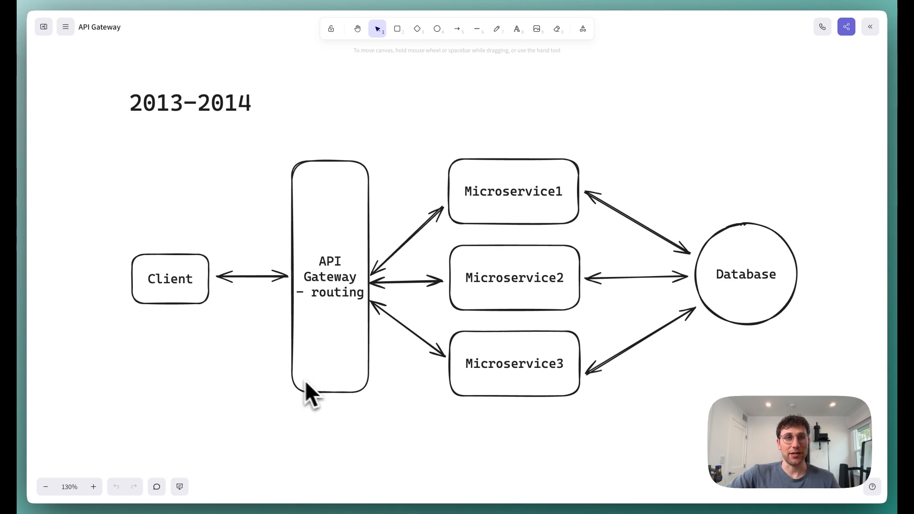
mouse_move(171, 308)
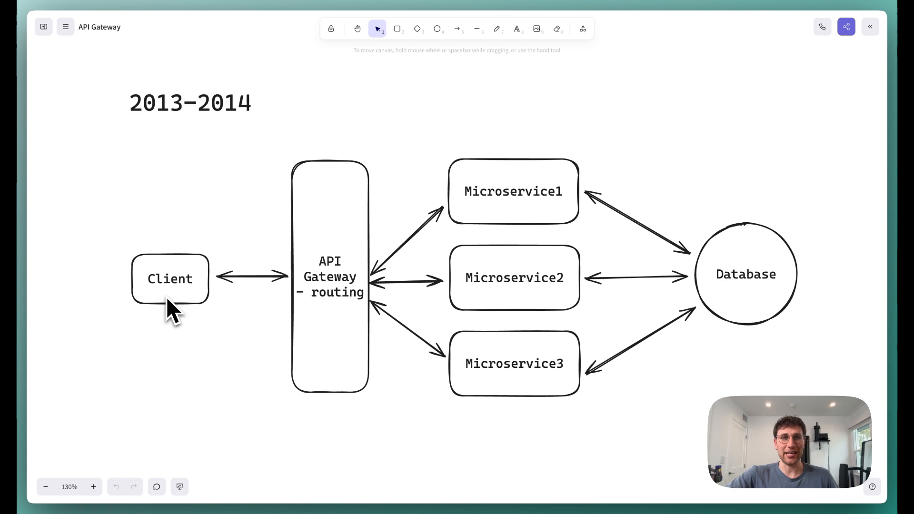
mouse_move(343, 289)
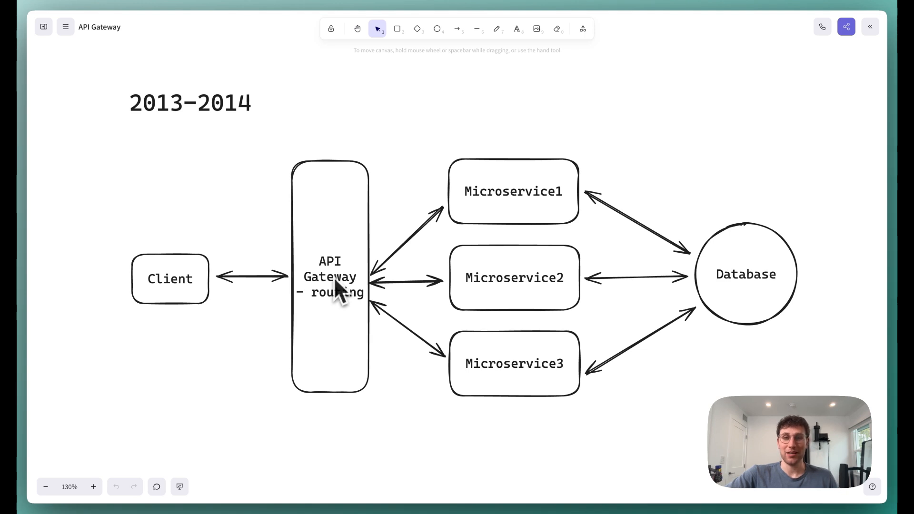
mouse_move(488, 195)
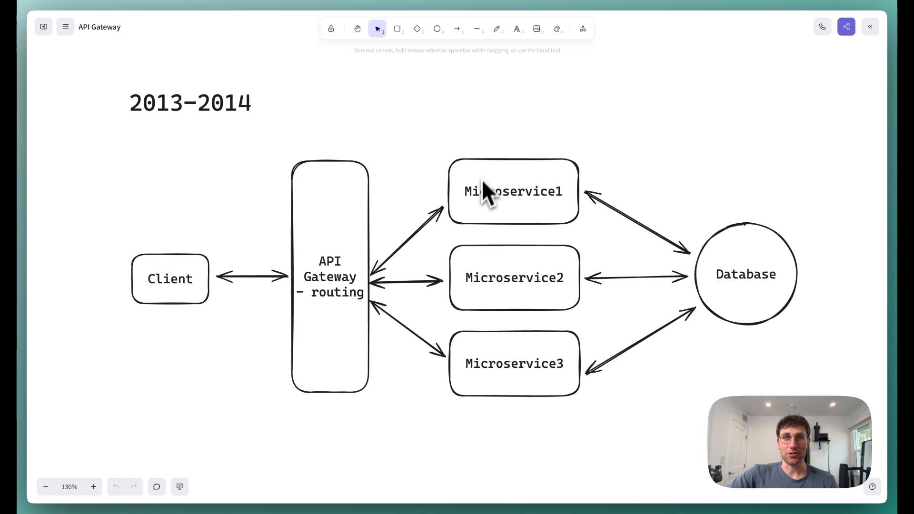
mouse_move(479, 341)
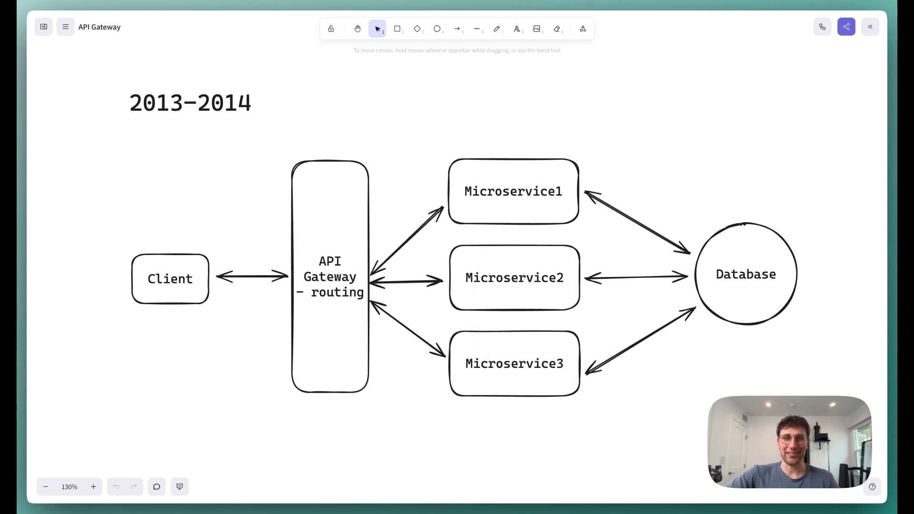
mouse_move(463, 233)
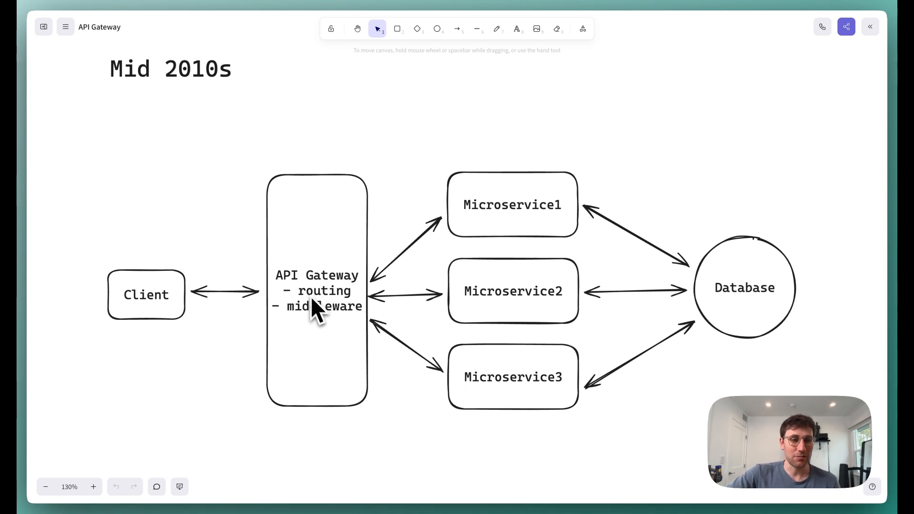
mouse_move(316, 300)
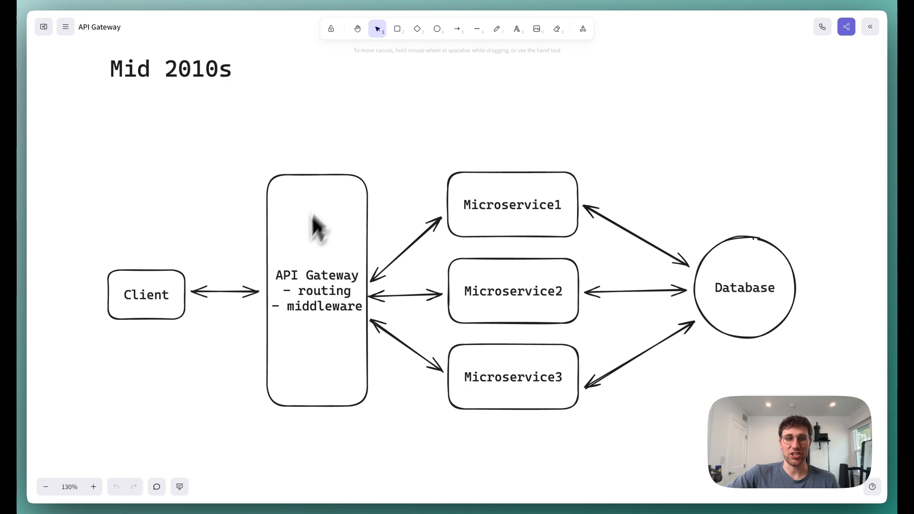
mouse_move(318, 263)
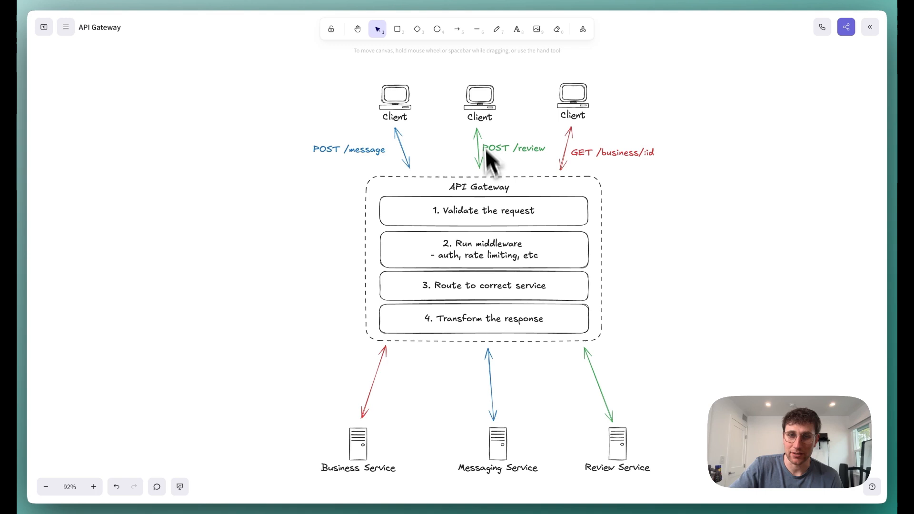
mouse_move(537, 440)
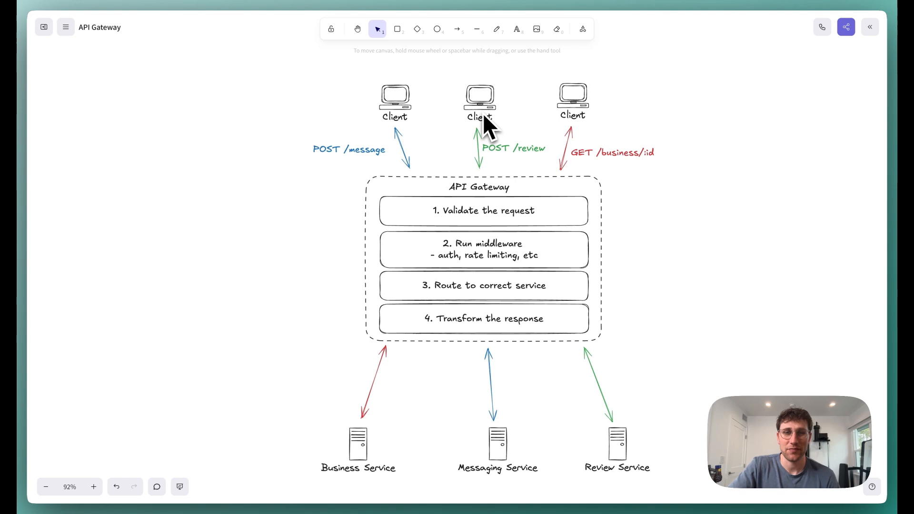
mouse_move(486, 207)
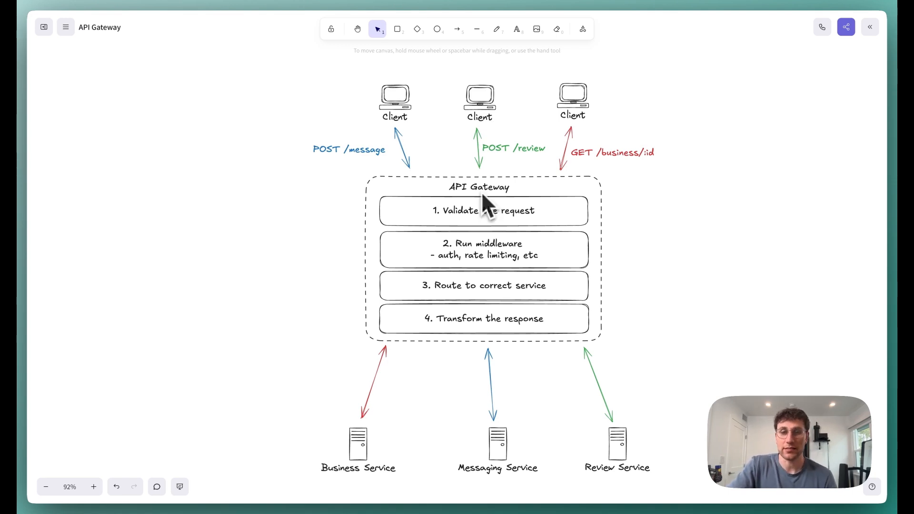
mouse_move(494, 256)
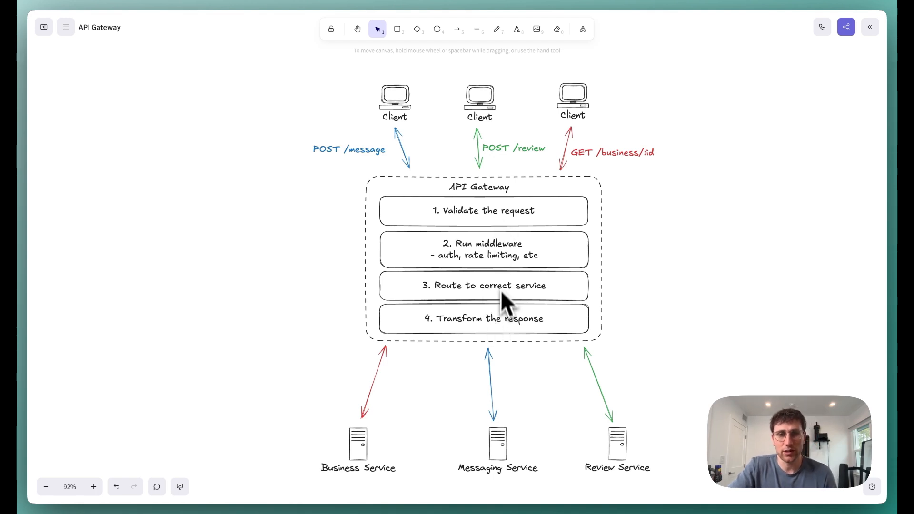
mouse_move(505, 318)
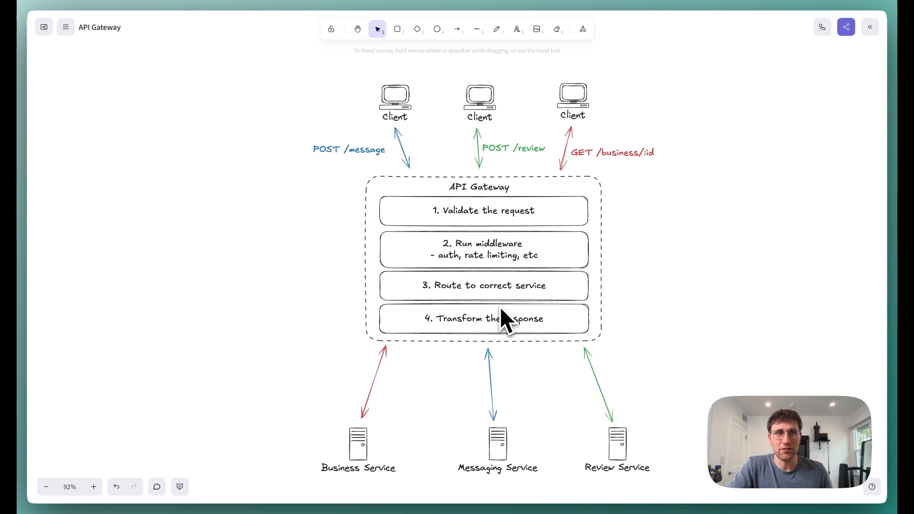
mouse_move(472, 236)
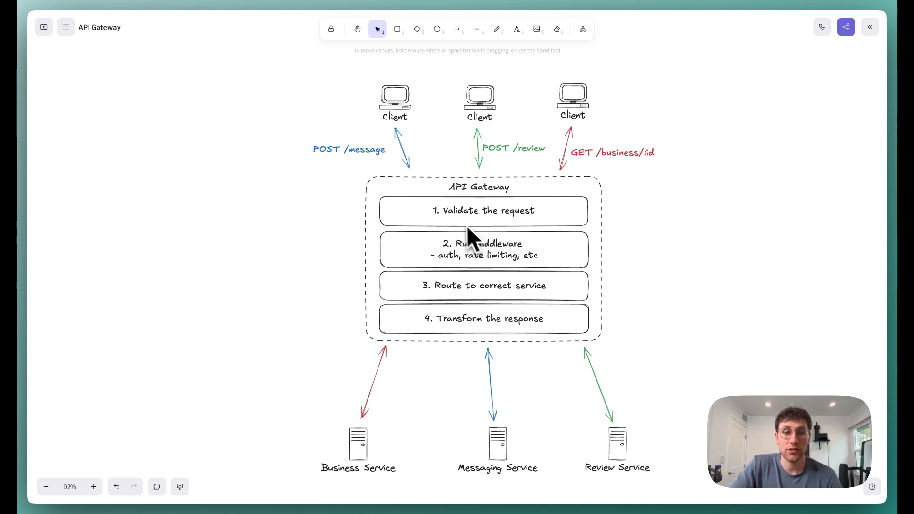
mouse_move(533, 233)
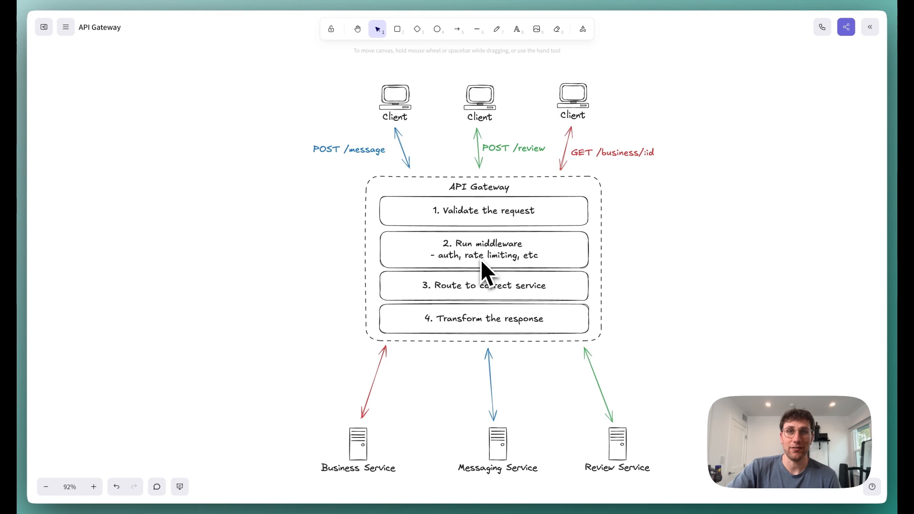
left_click(437, 29)
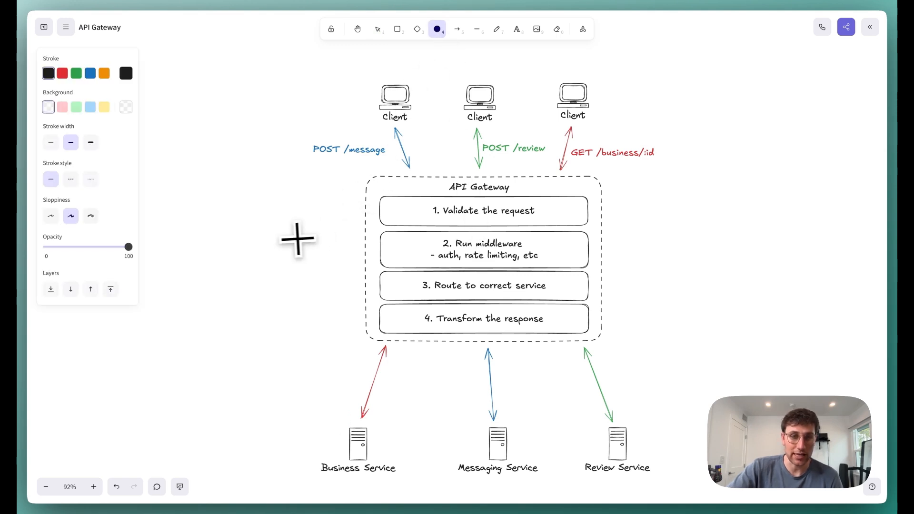
left_click(297, 247)
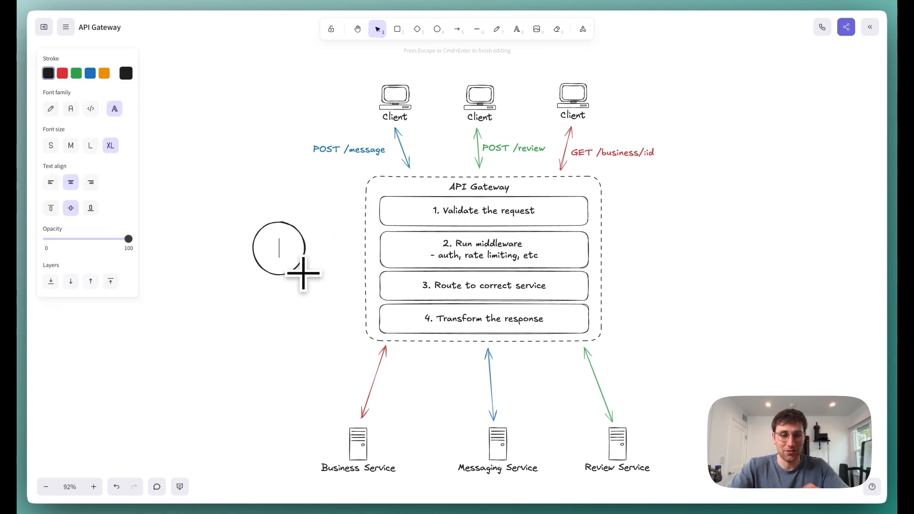
type("Redis")
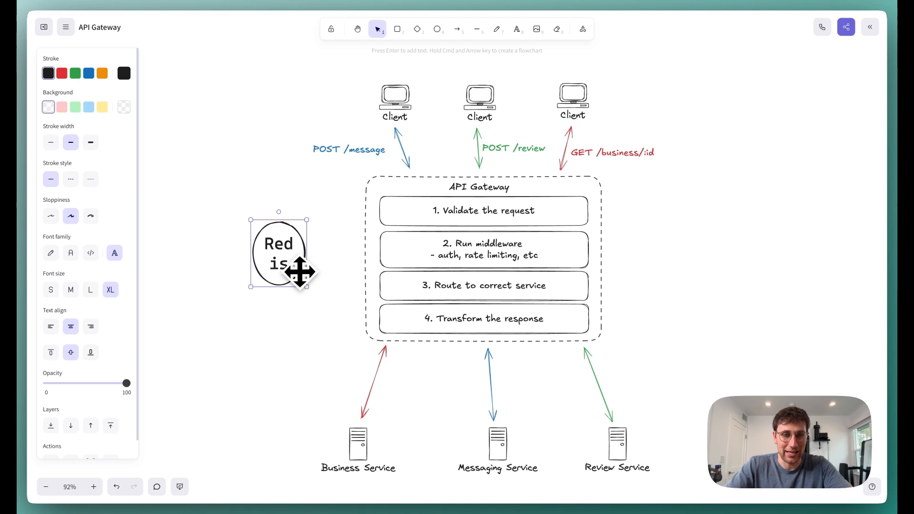
left_click_drag(279, 252, 261, 252)
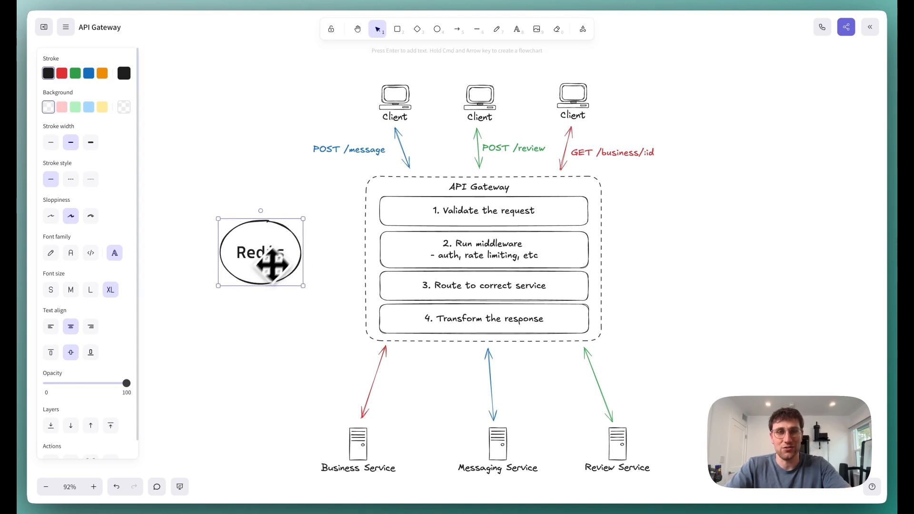
left_click(458, 29)
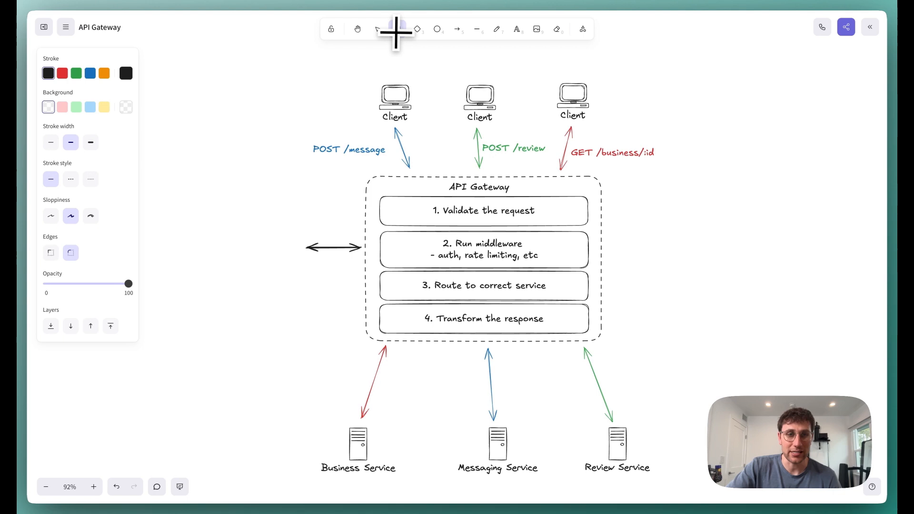
type("aut")
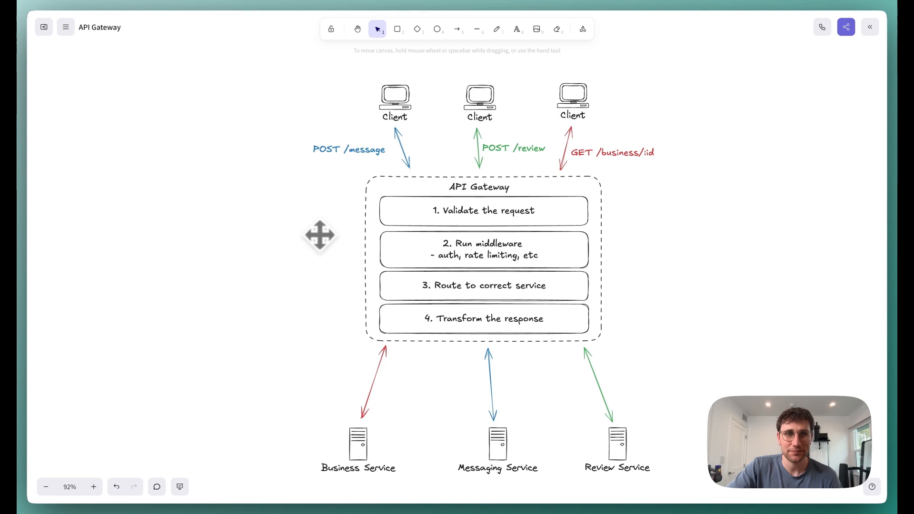
mouse_move(489, 286)
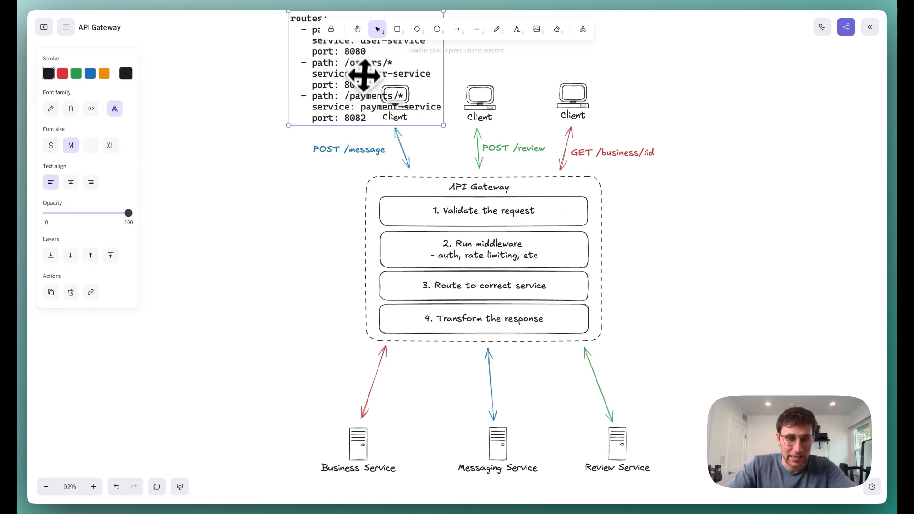
Move the pasted YAML routes config left of the API Gateway box, then reveal the Example API Gateways board.
left_click_drag(365, 77, 273, 259)
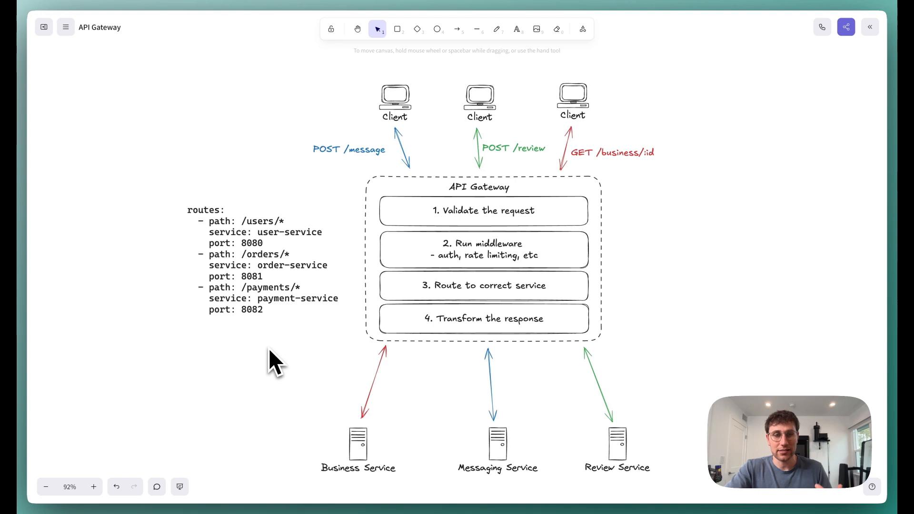
mouse_move(262, 236)
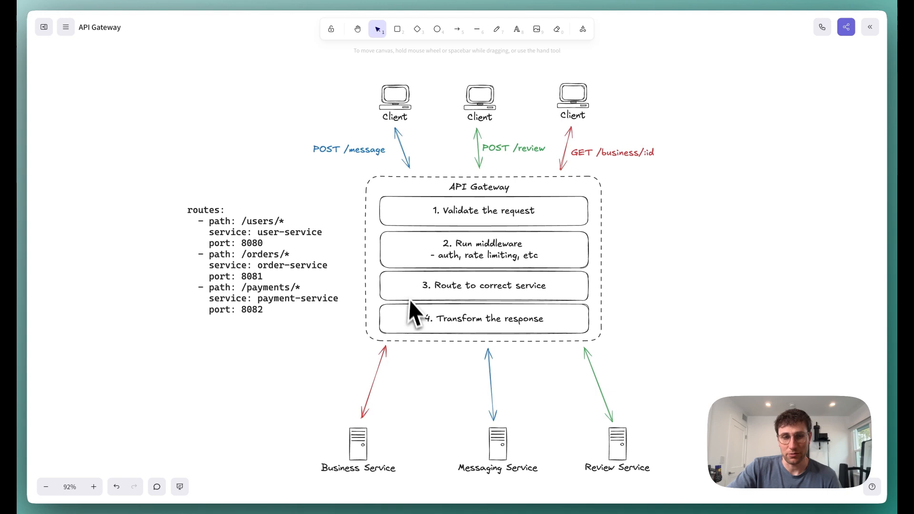
mouse_move(365, 157)
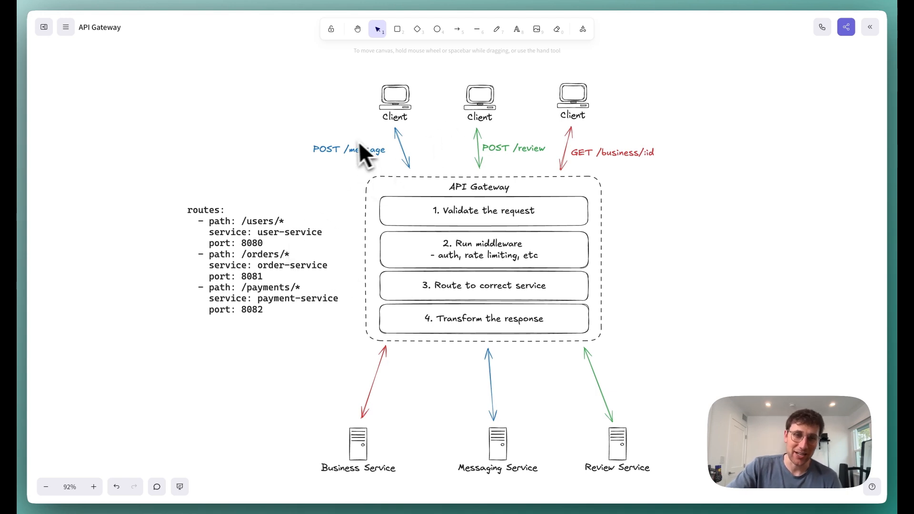
mouse_move(354, 176)
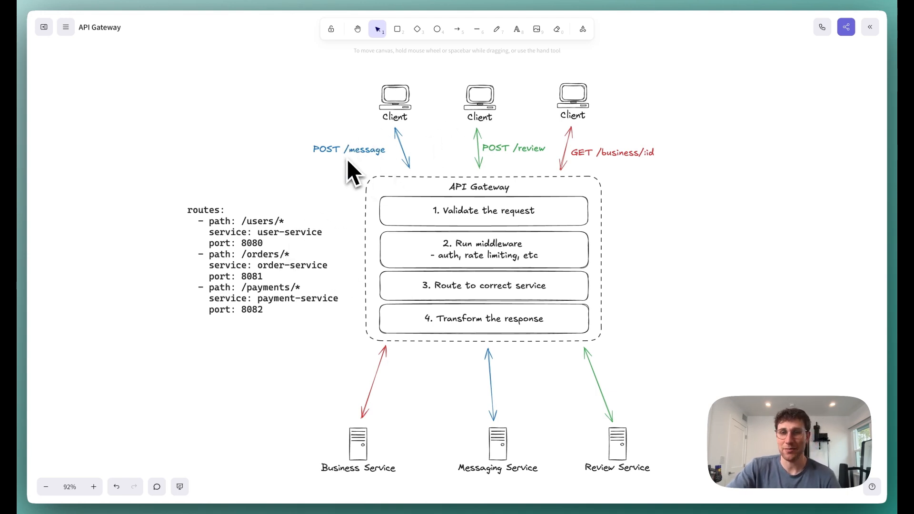
mouse_move(519, 455)
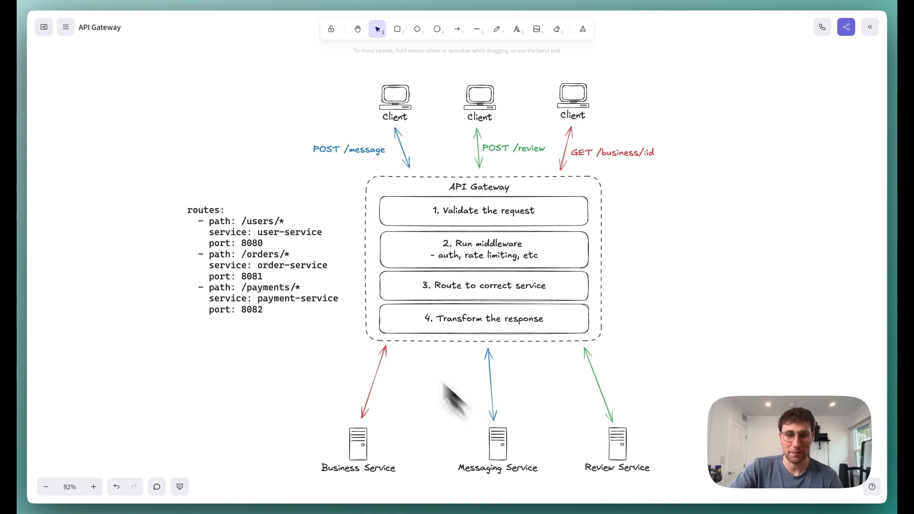
mouse_move(241, 274)
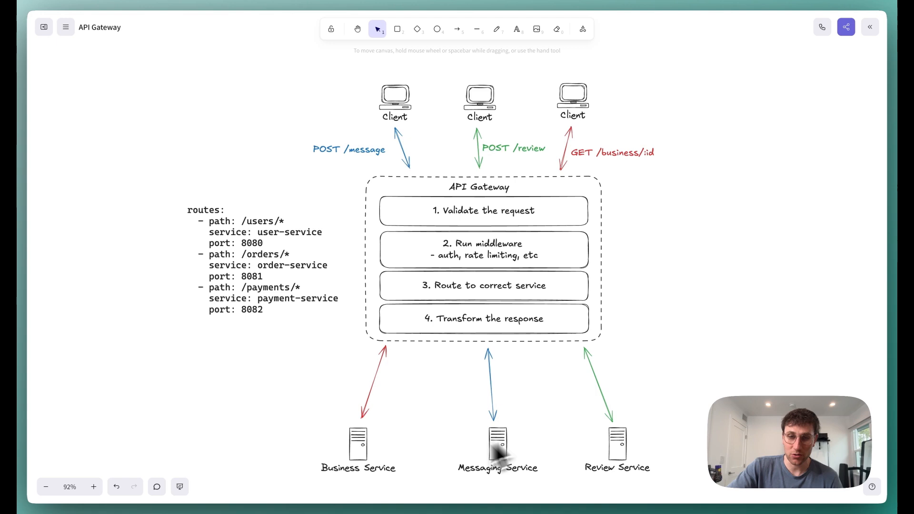
mouse_move(466, 455)
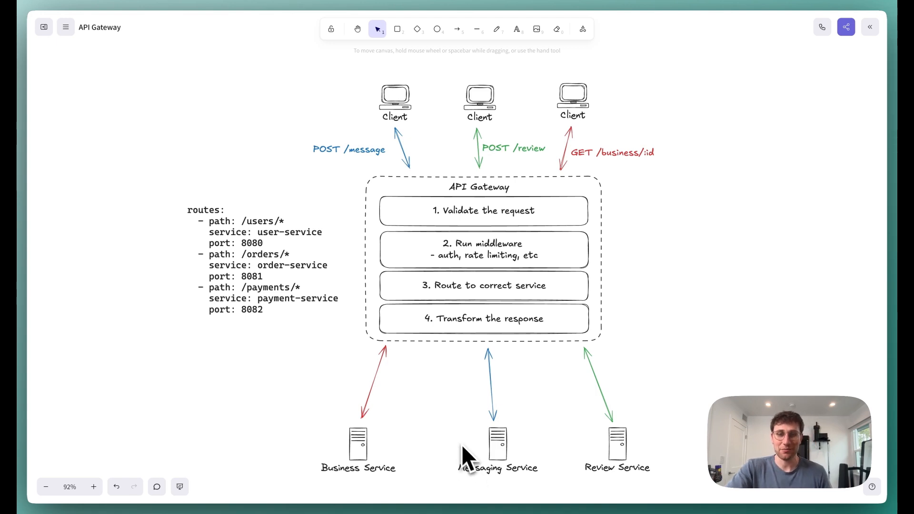
mouse_move(521, 463)
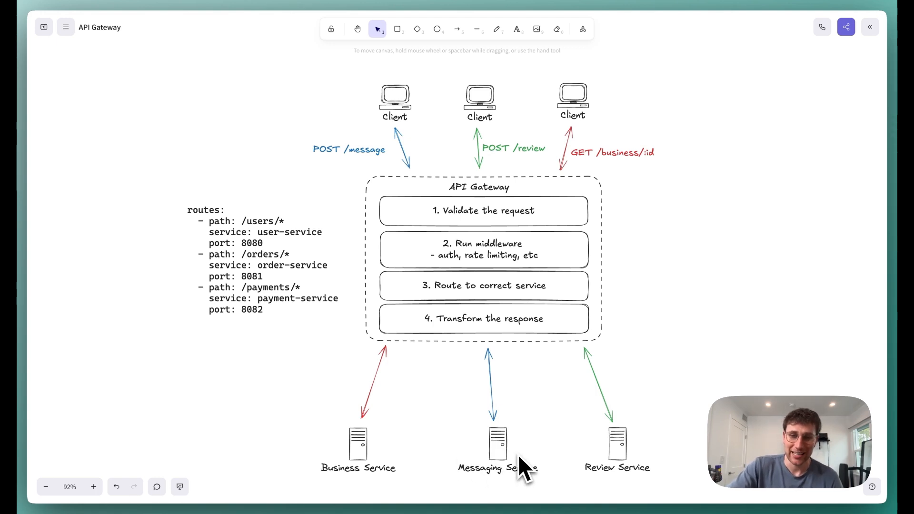
mouse_move(519, 263)
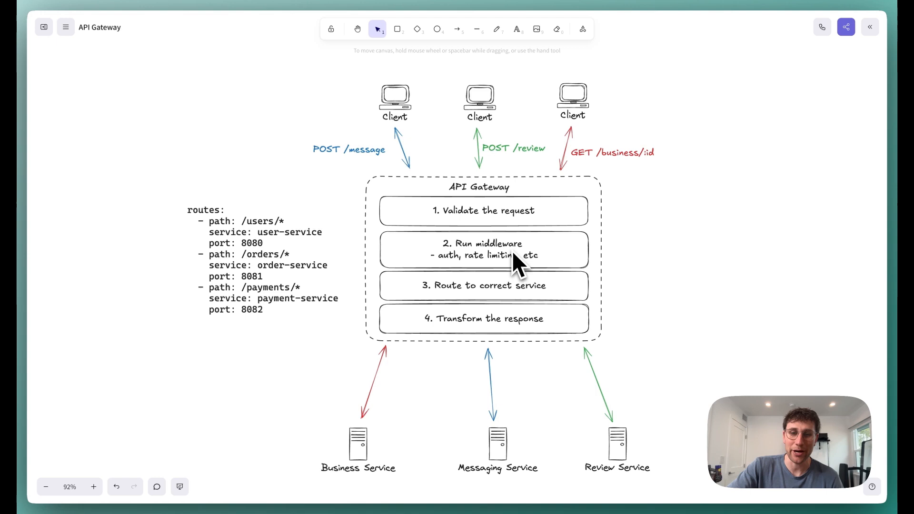
mouse_move(485, 329)
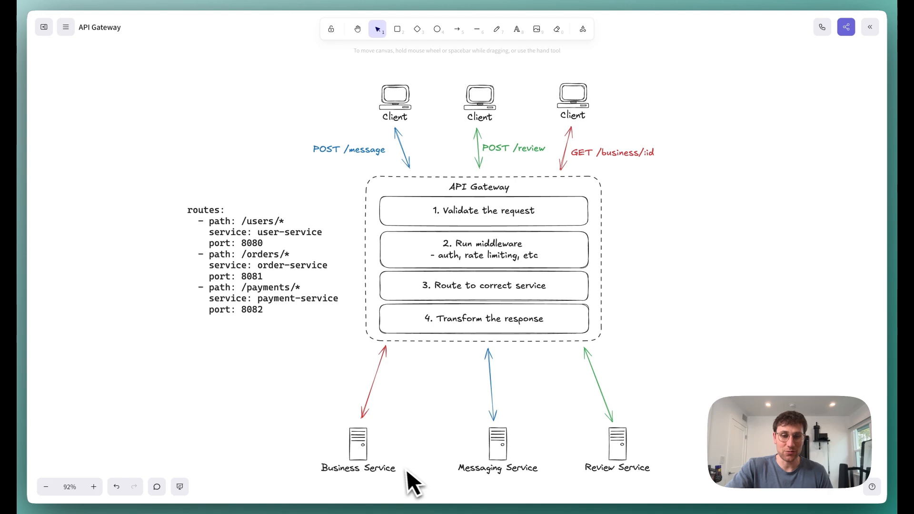
mouse_move(609, 481)
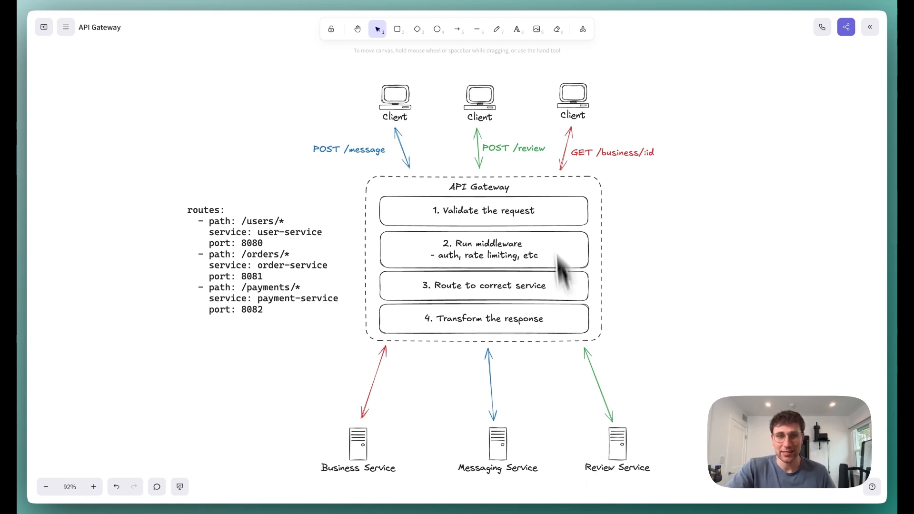
mouse_move(492, 108)
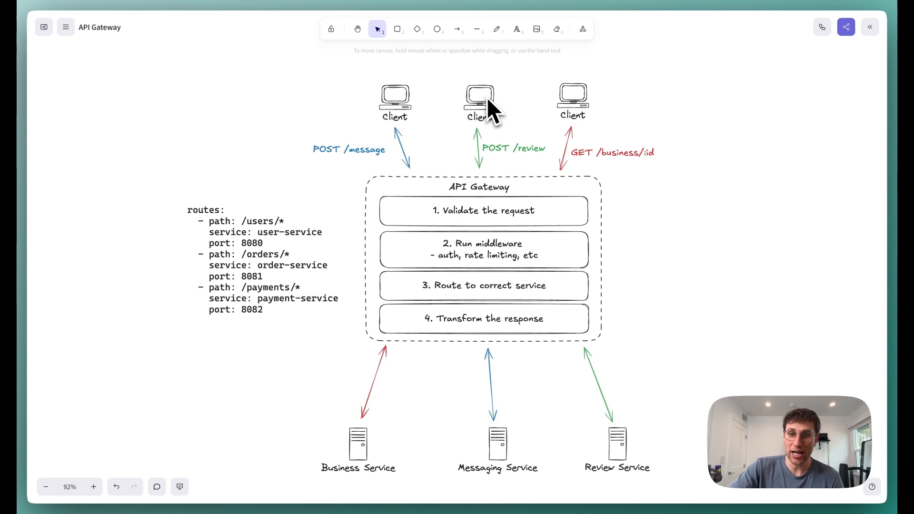
mouse_move(508, 412)
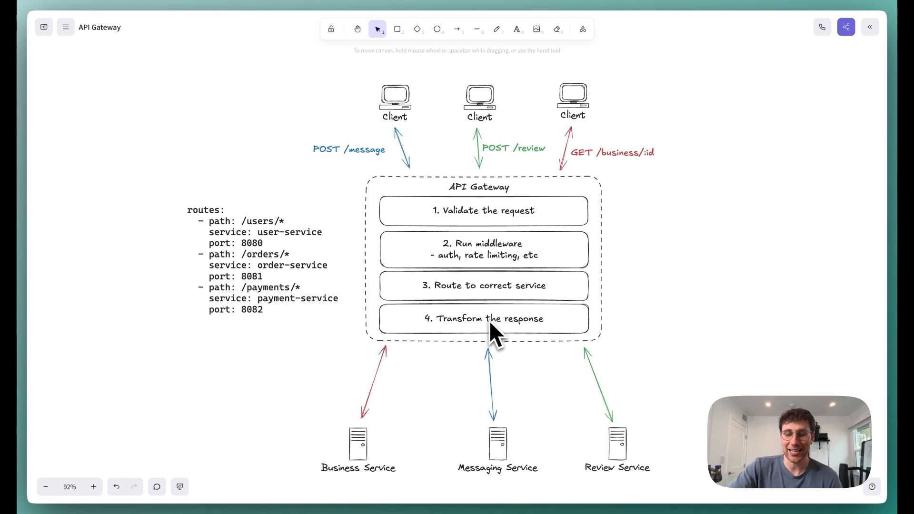
mouse_move(498, 149)
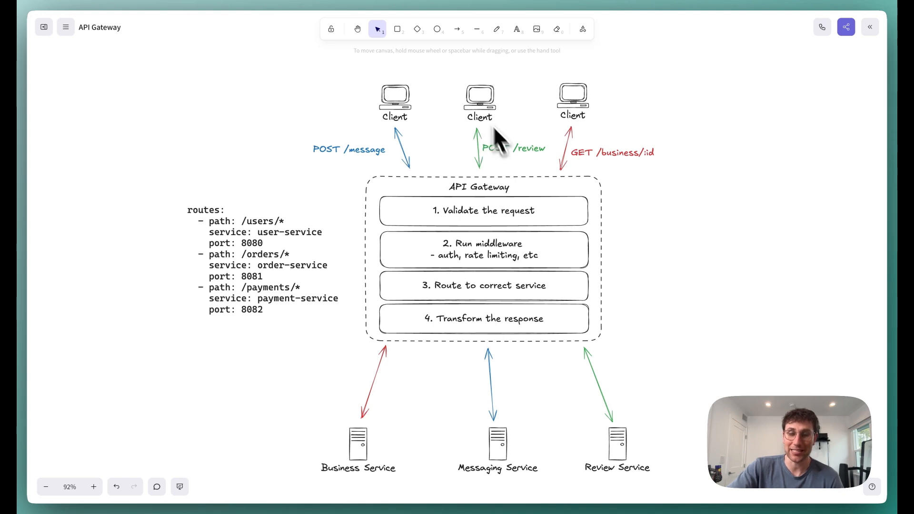
mouse_move(507, 341)
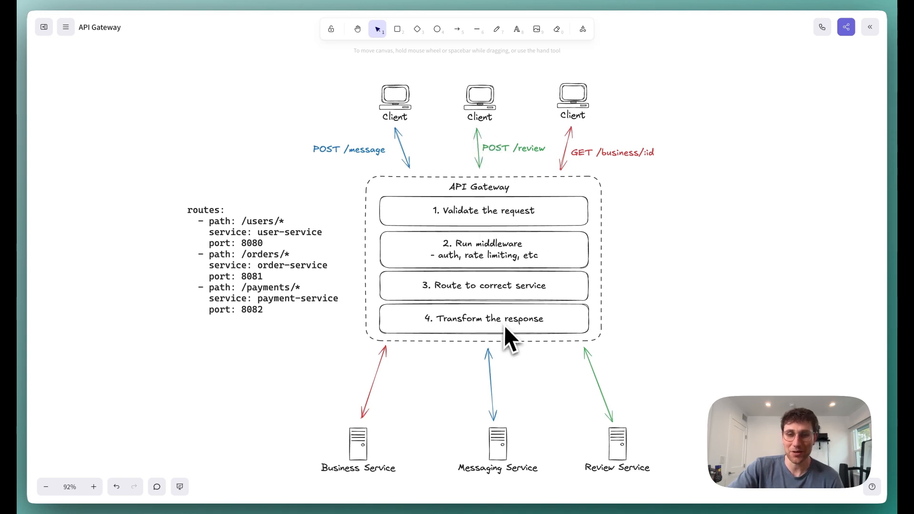
mouse_move(574, 93)
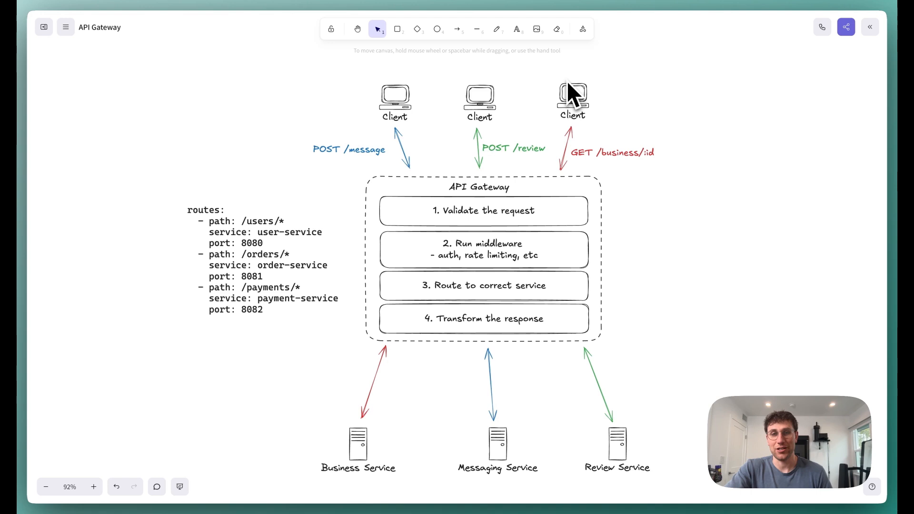
mouse_move(500, 134)
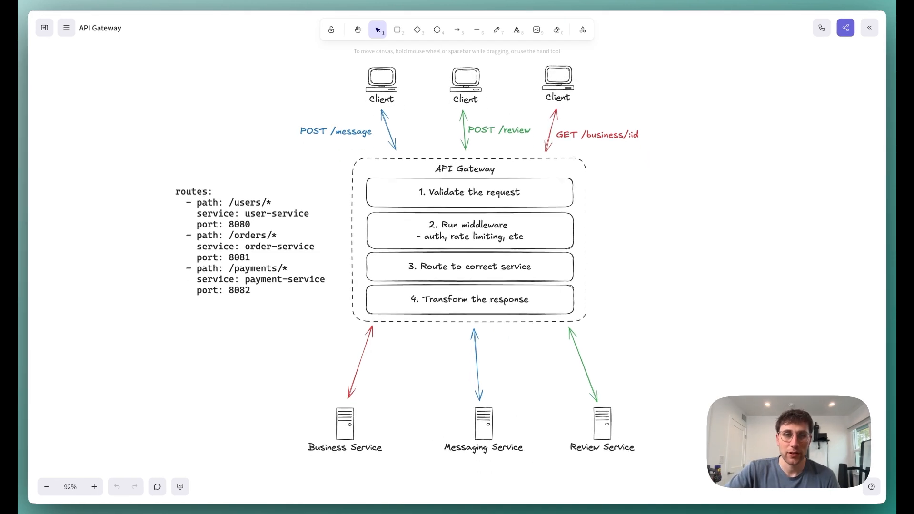
scroll("down", 3)
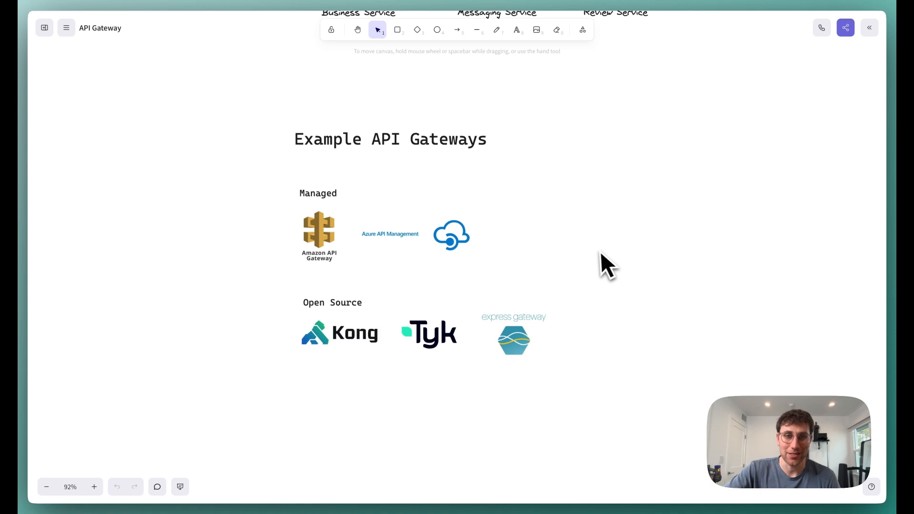